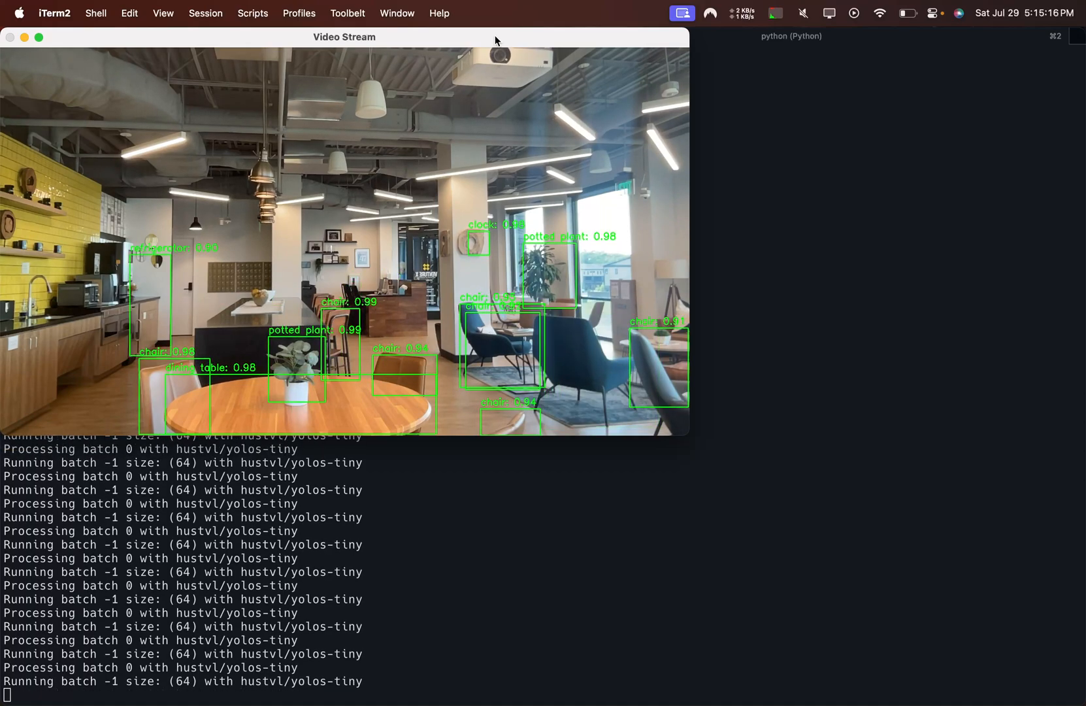
pyautogui.moveTo(513, 165)
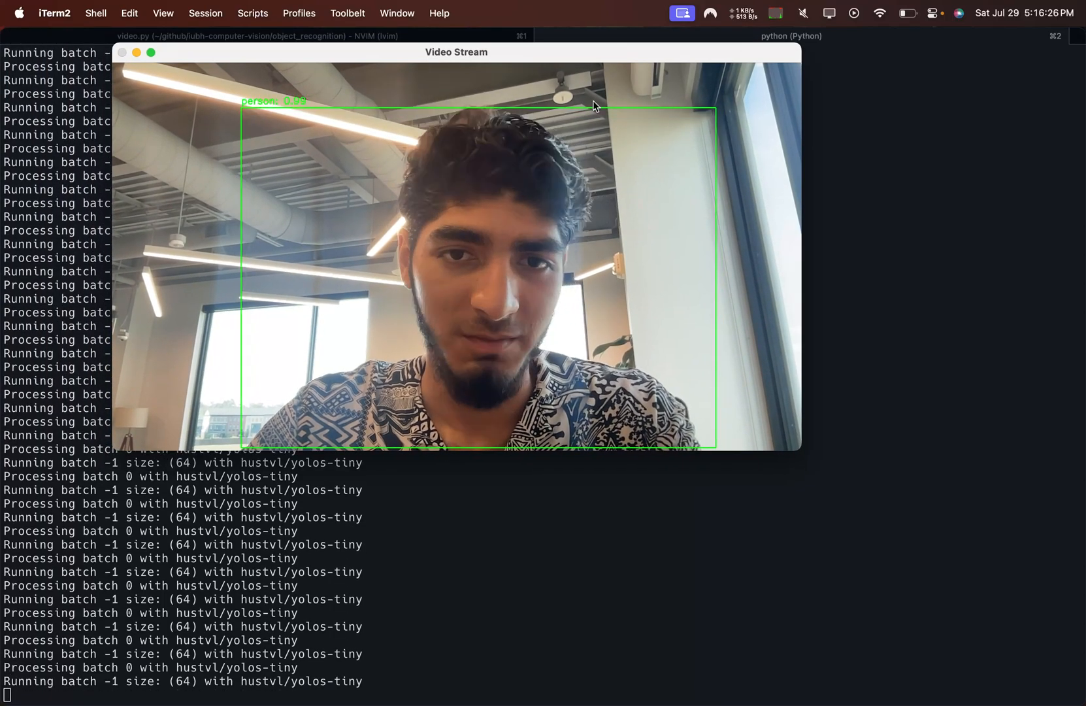
pyautogui.moveTo(409, 527)
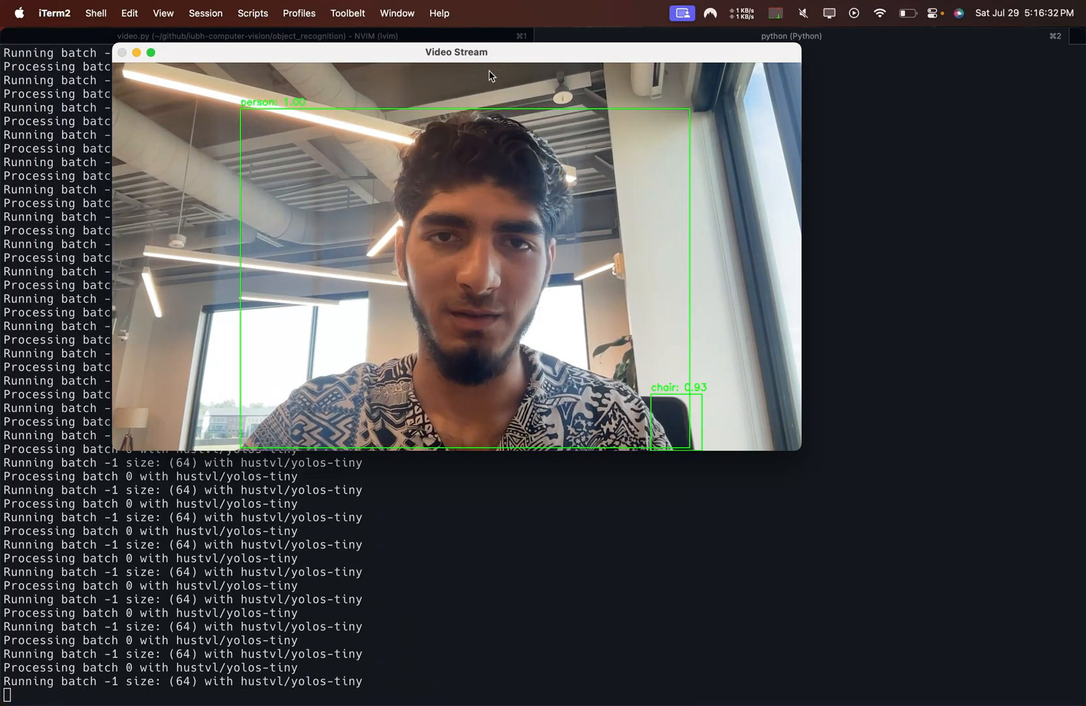
# Step: Move the Video Stream window lower and further right while YOLOS-tiny detection keeps running
pyautogui.moveTo(456, 53); pyautogui.dragTo(502, 96)
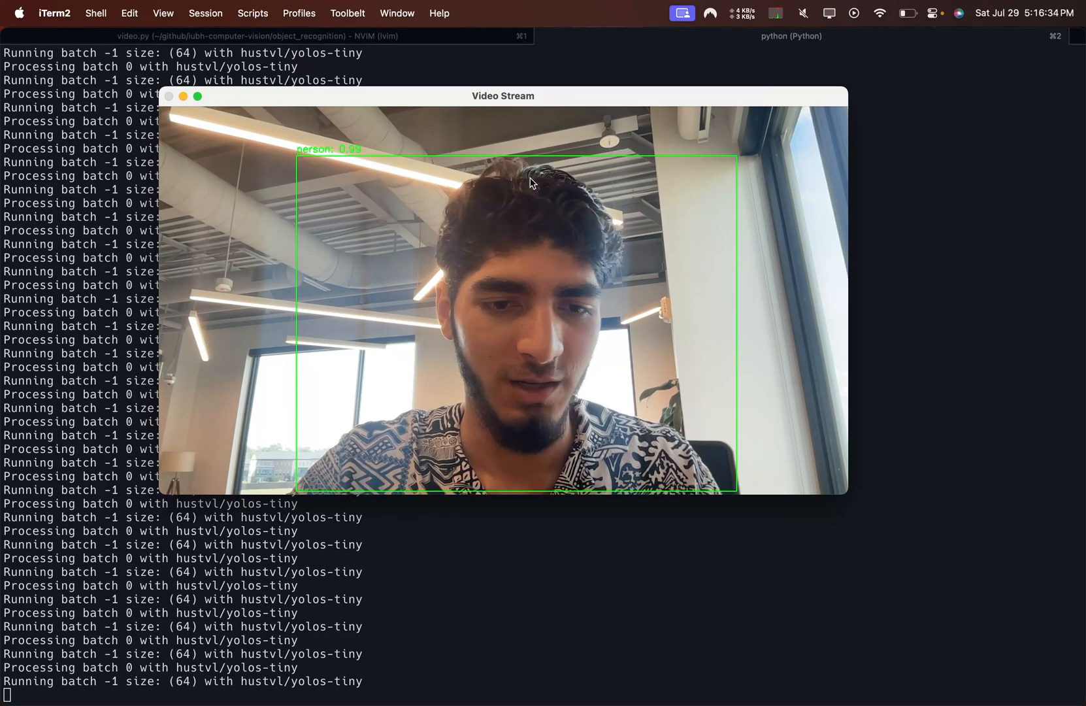
pyautogui.moveTo(495, 564)
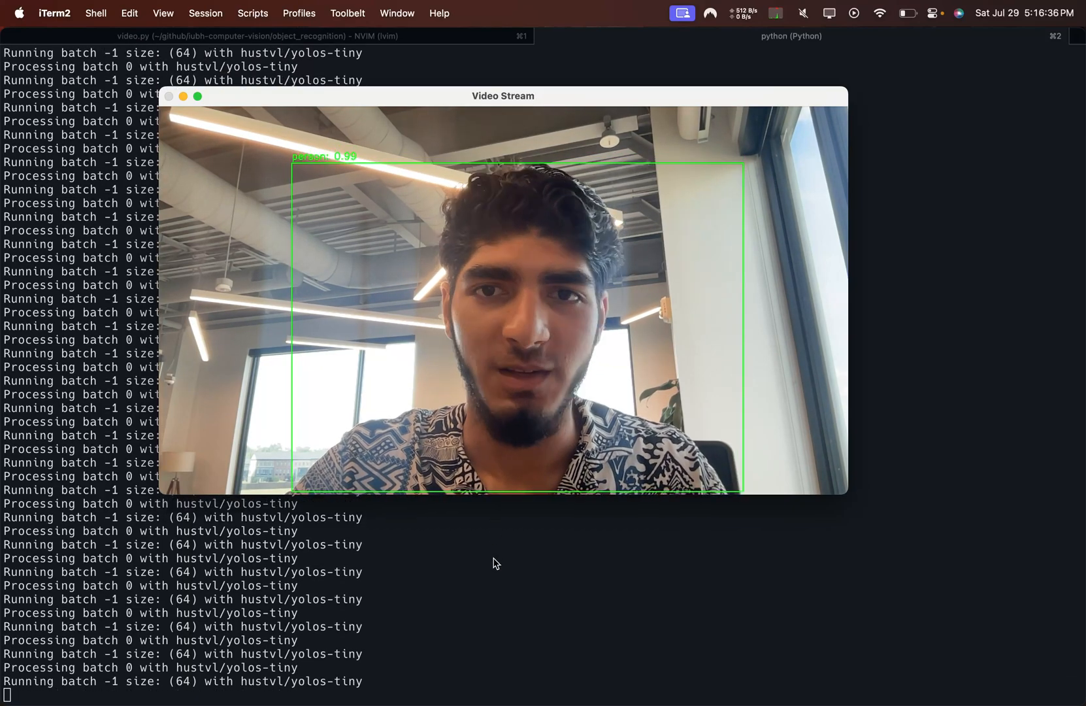